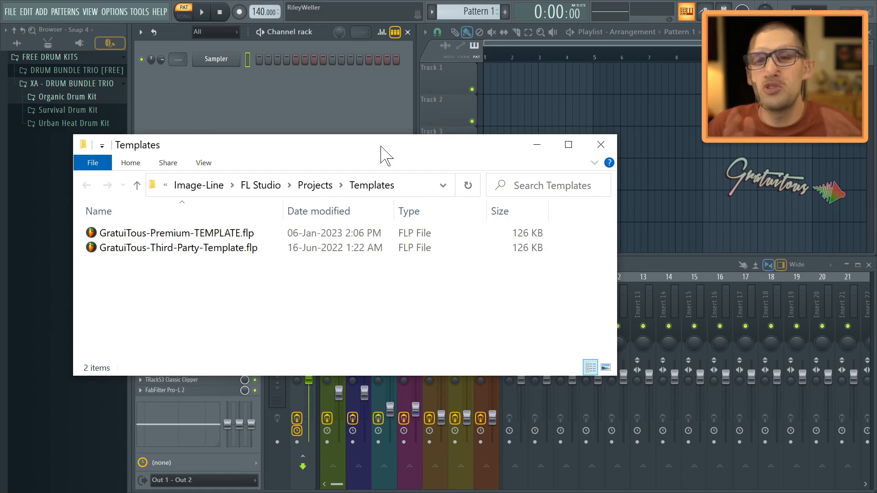
mouse_move(402, 189)
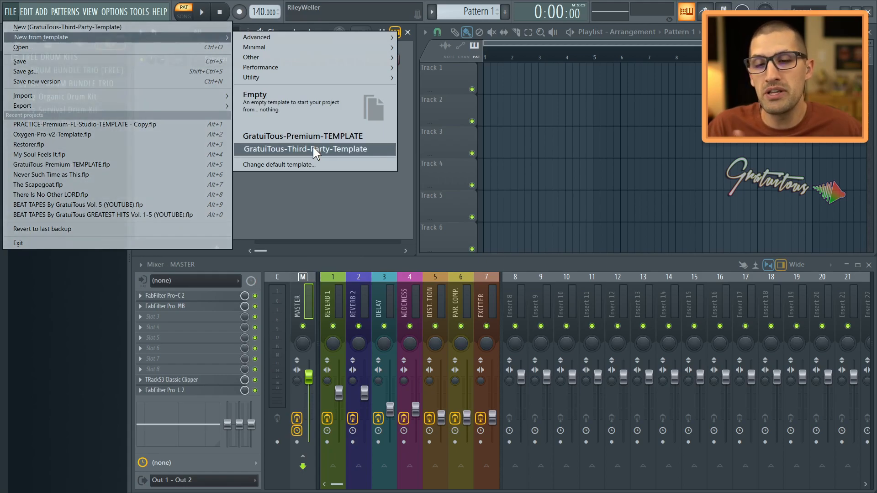
Check the General settings' Default template field, which reads GratuiTous-Third-Party-Template
left_click(306, 148)
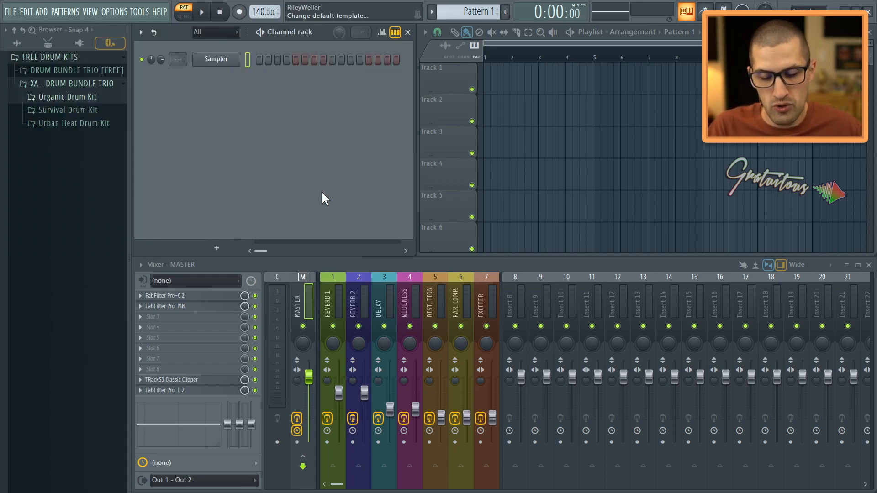
left_click(114, 11)
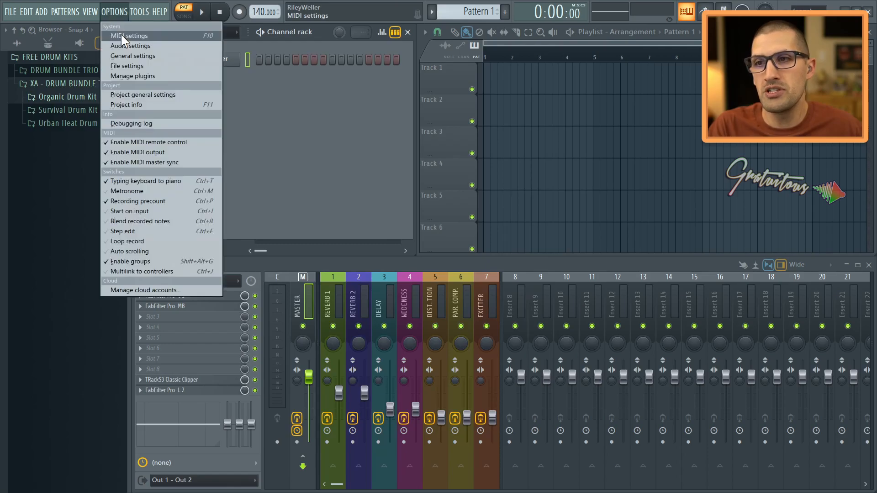
left_click(129, 35)
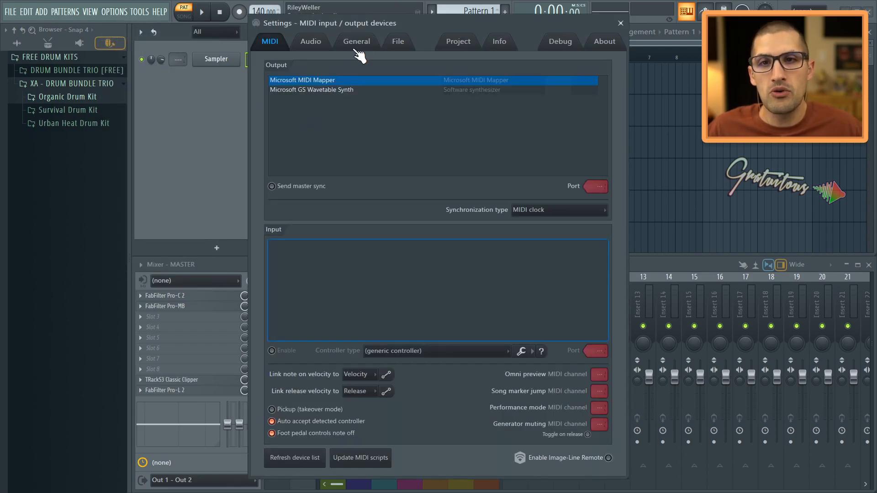
left_click(356, 40)
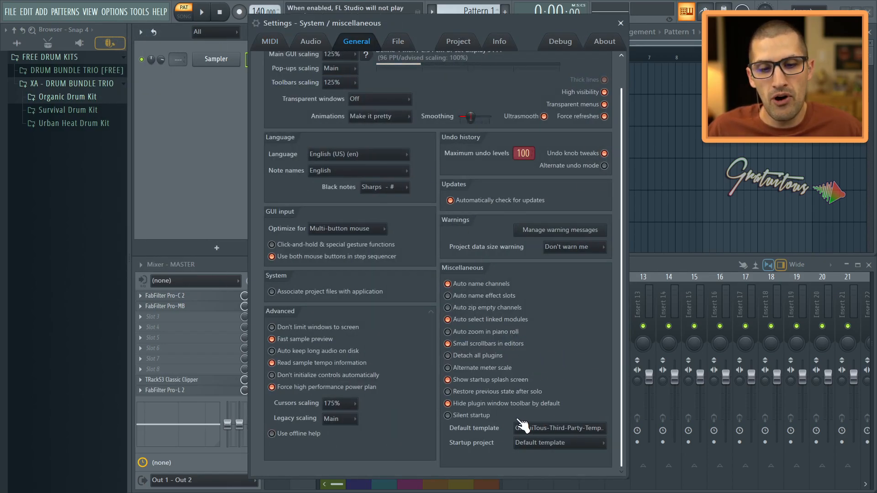
left_click(558, 428)
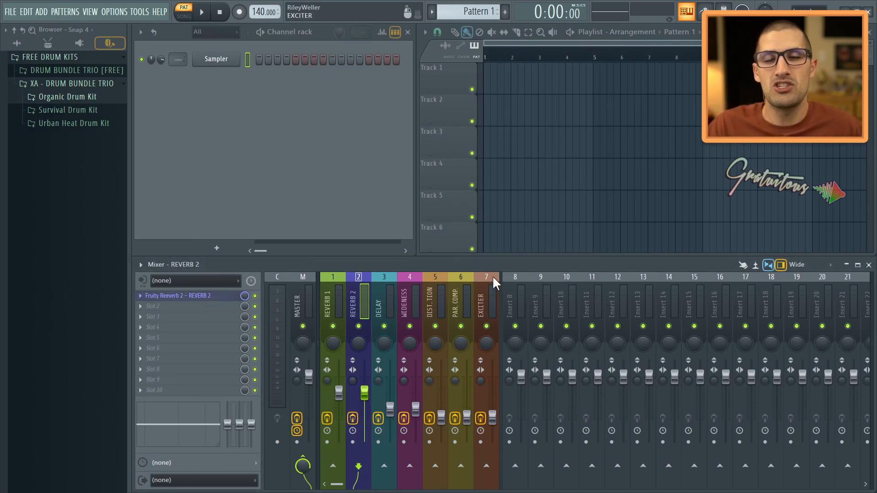
Show the New from template list with its Change default template option
left_click(10, 11)
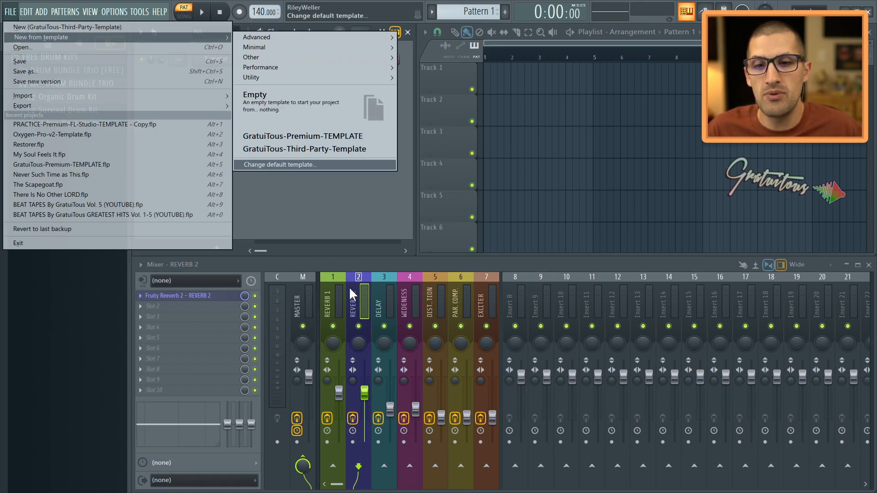
mouse_move(453, 301)
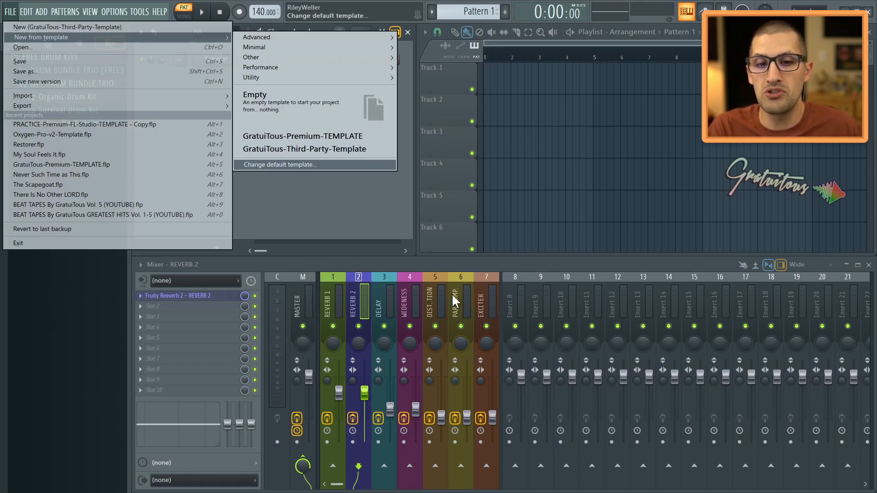
mouse_move(523, 298)
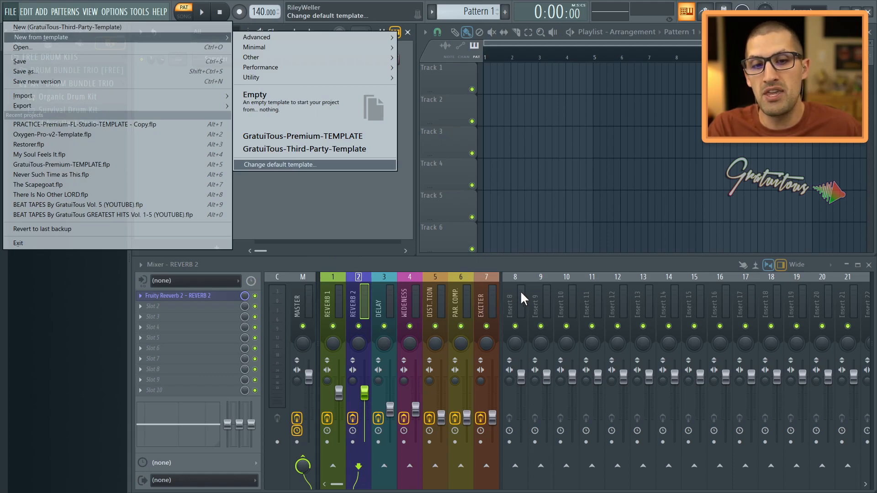
mouse_move(487, 437)
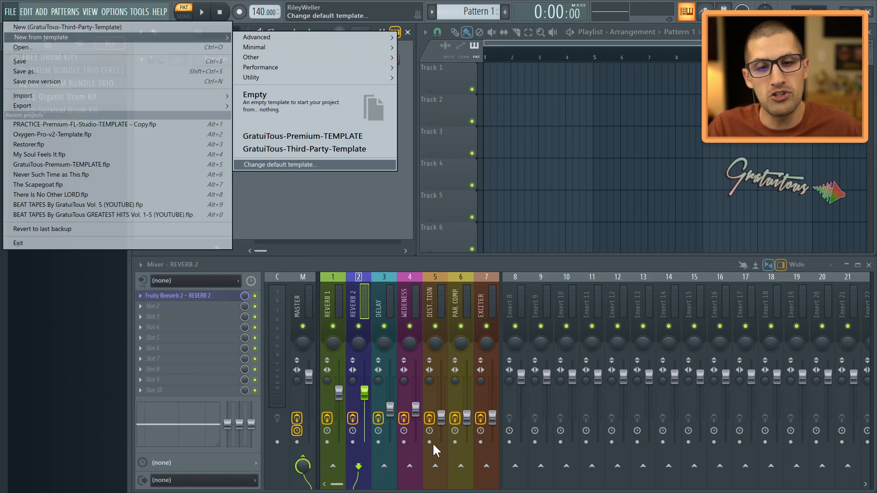
mouse_move(473, 333)
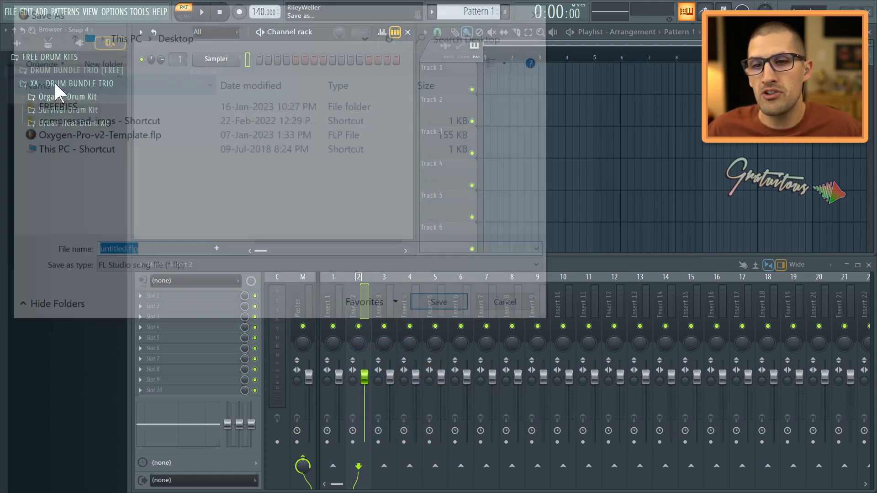
Save the blank project to the Desktop as template-tutorial.flp and reopen it from recent projects
type("template")
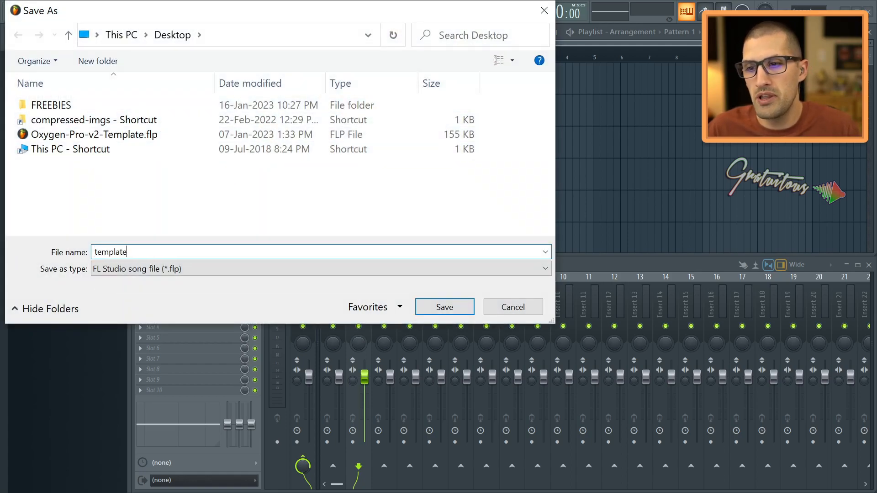
left_click(444, 306)
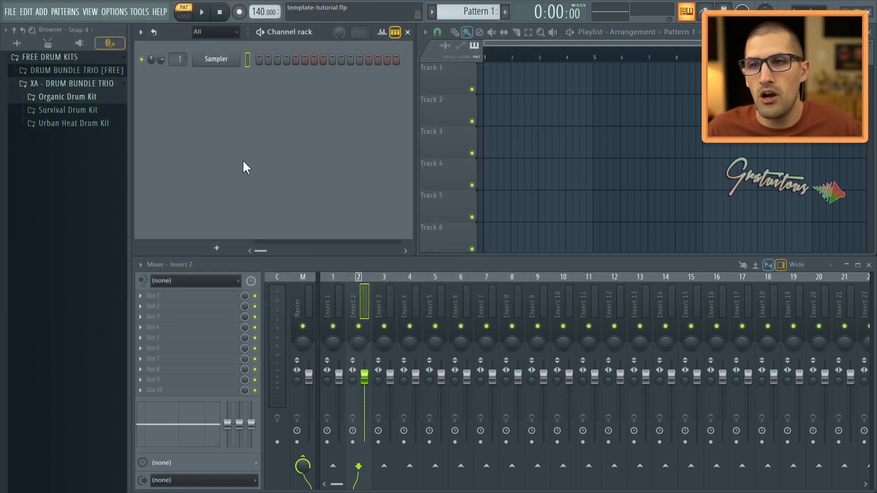
left_click(10, 11)
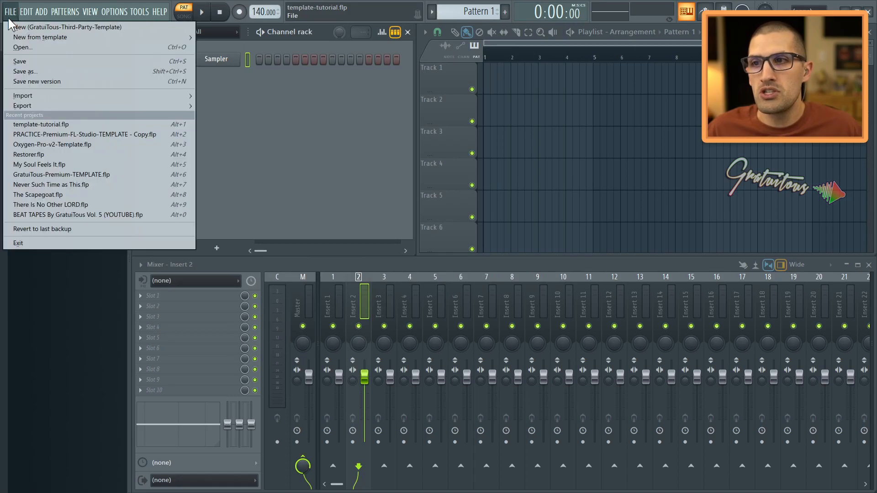
mouse_move(67, 27)
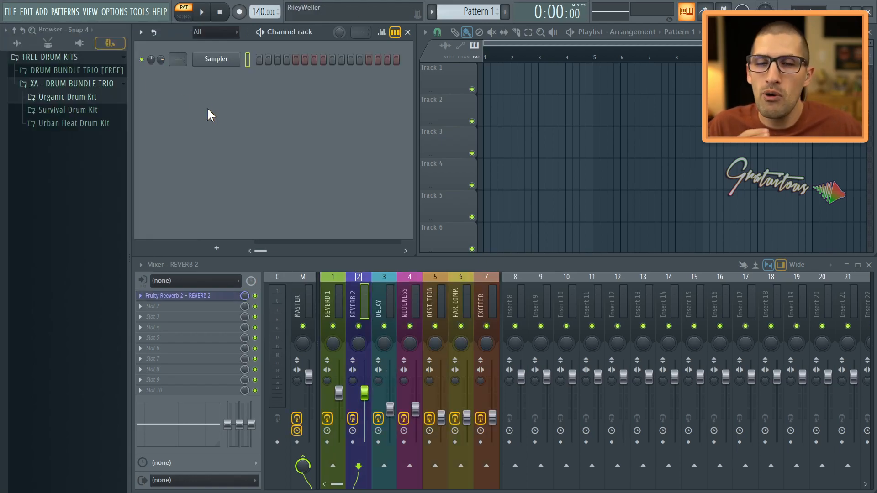
left_click(10, 11)
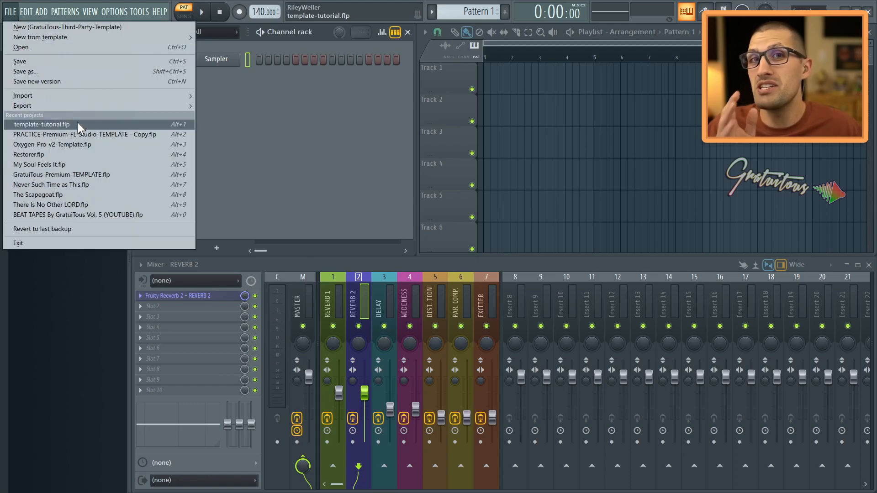
left_click(40, 125)
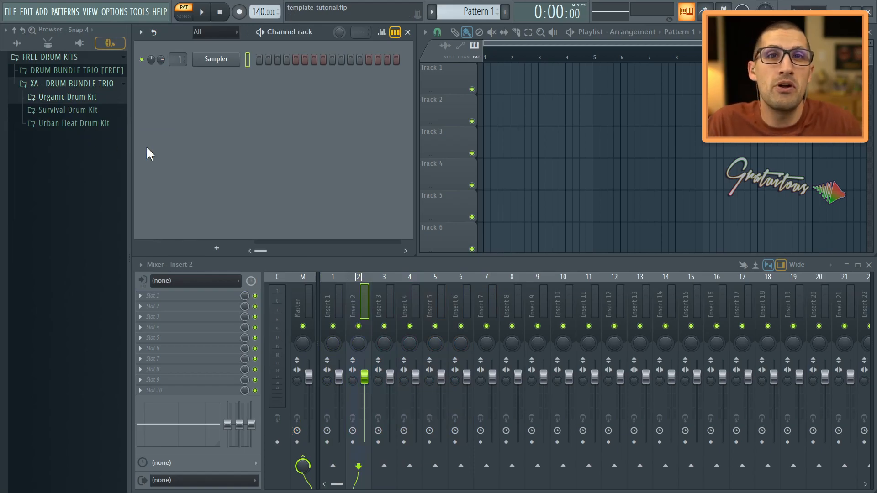
mouse_move(298, 255)
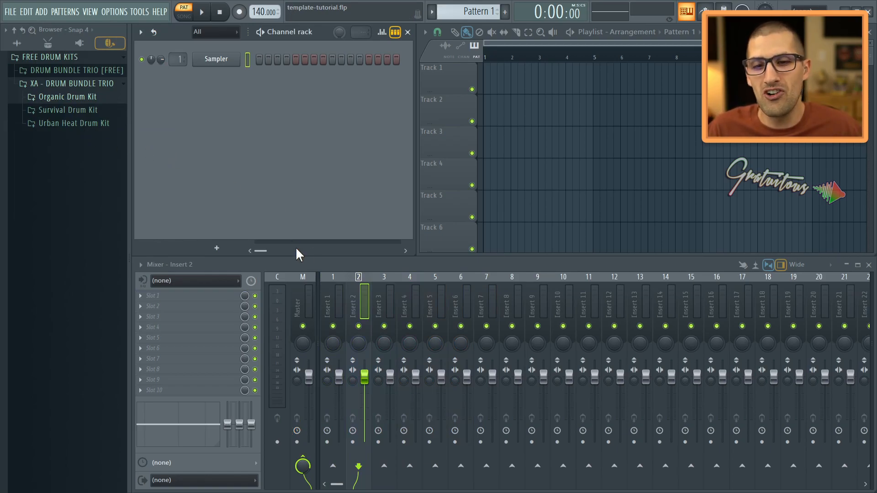
Lower the CEIL knob on the master channel's Fruity Limiter
left_click(511, 302)
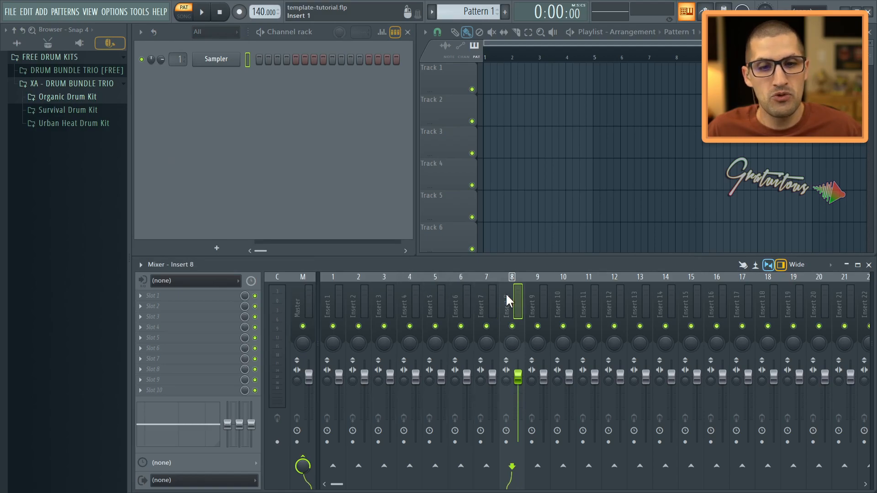
left_click(818, 302)
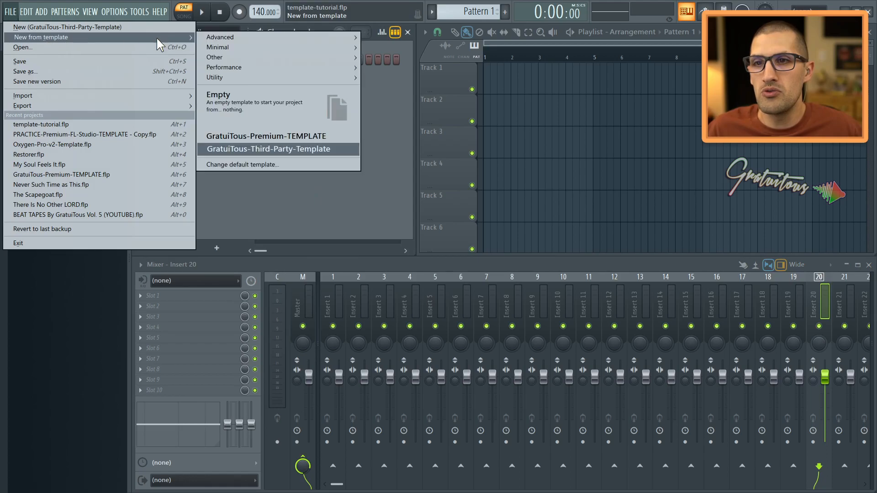
left_click(266, 149)
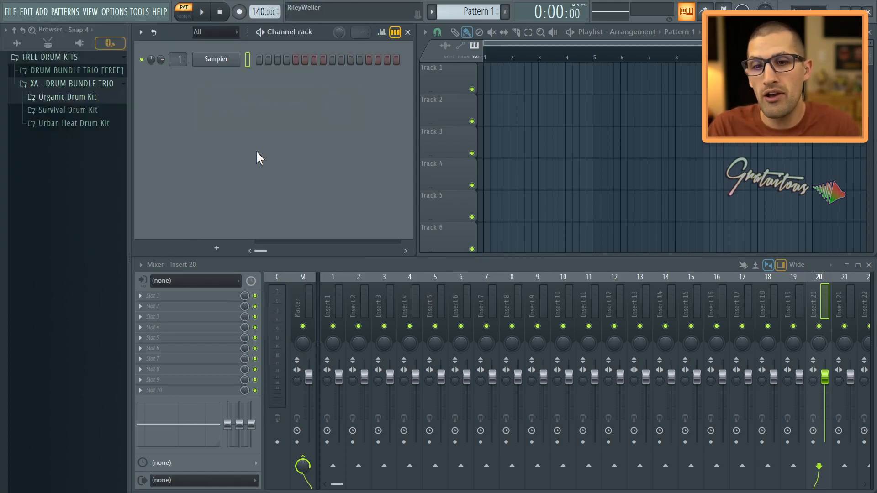
mouse_move(279, 168)
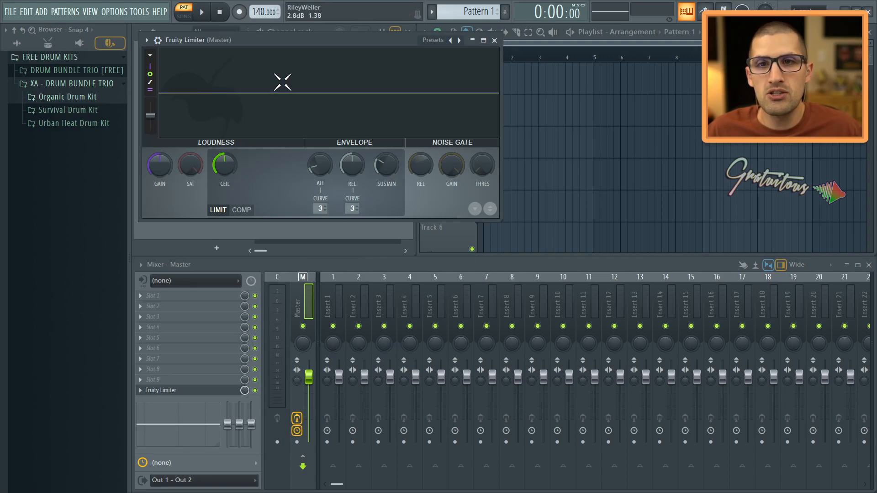
left_click_drag(223, 164, 224, 166)
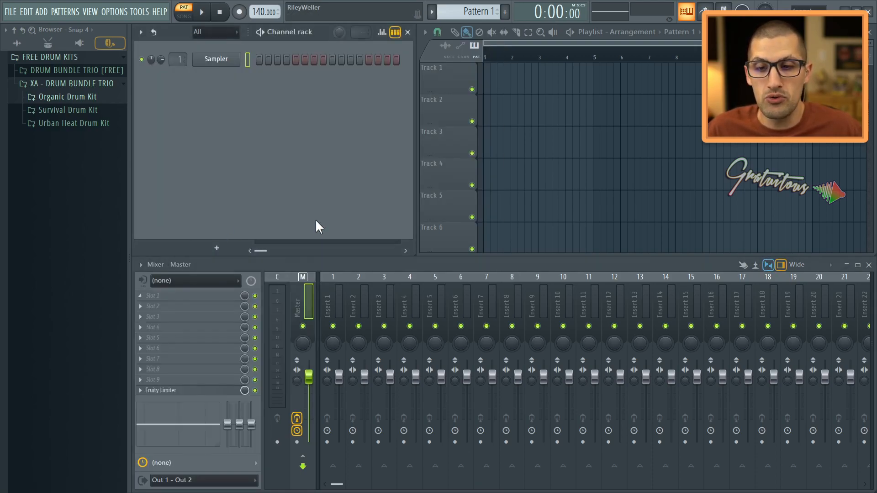
Save the project as TUTORIAL-TEMPLATE in FL Studio > Projects > Templates
left_click(10, 11)
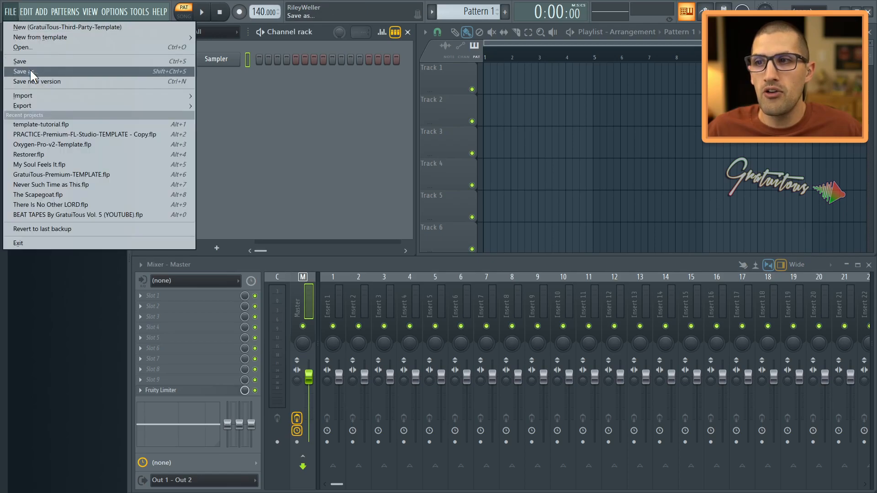
left_click(27, 72)
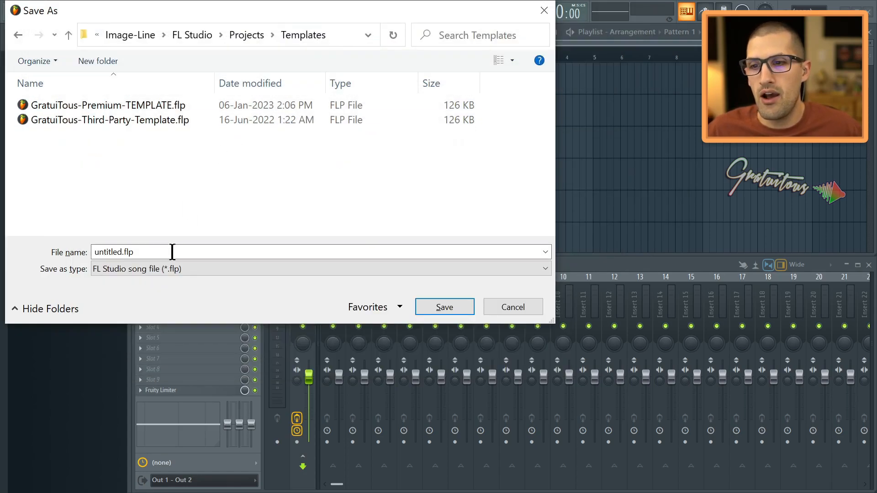
type("TUTORIAL-")
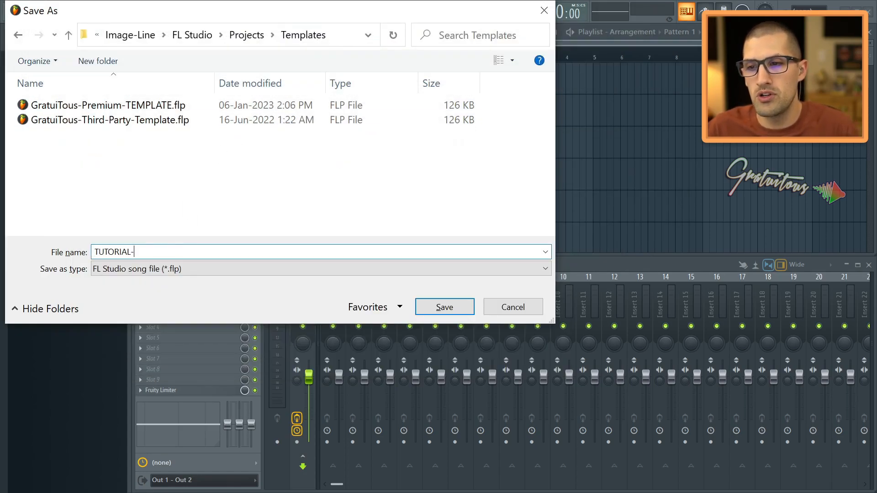
type("TEMPLATE")
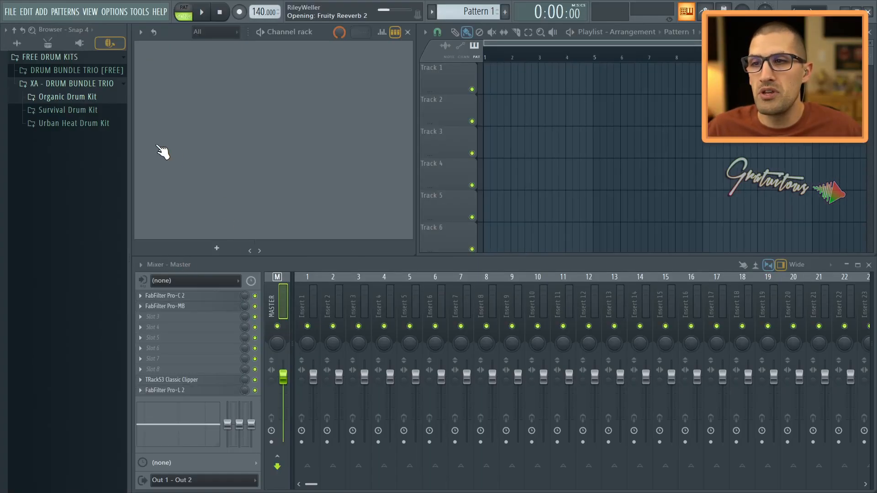
Start a new project from TUTORIAL-TEMPLATE and check its master Fruity Limiter ceiling of -1.0 dB
left_click(9, 11)
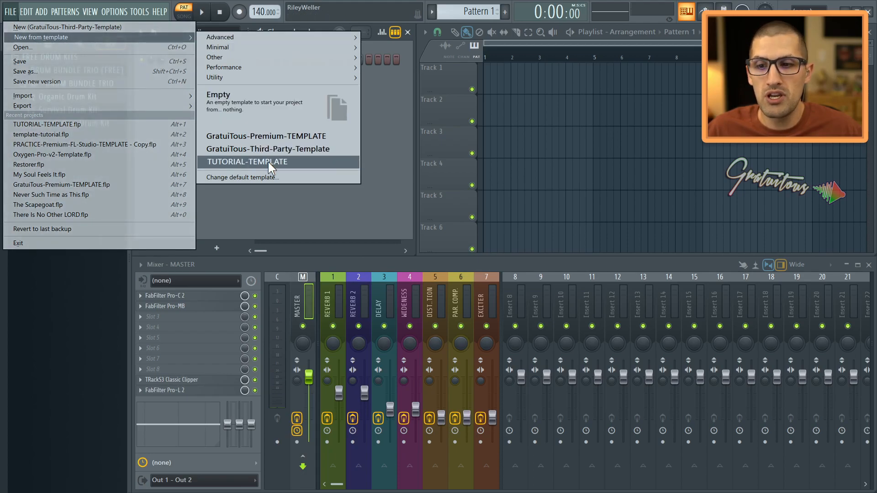
left_click(247, 161)
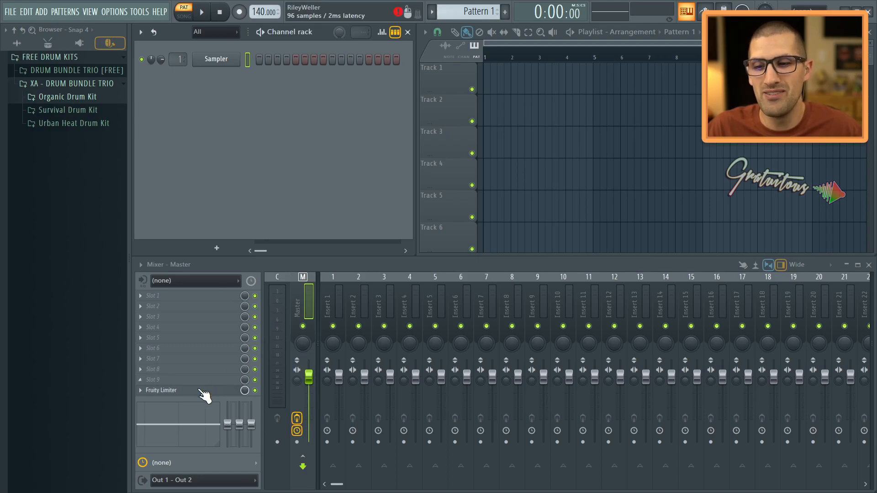
left_click(160, 389)
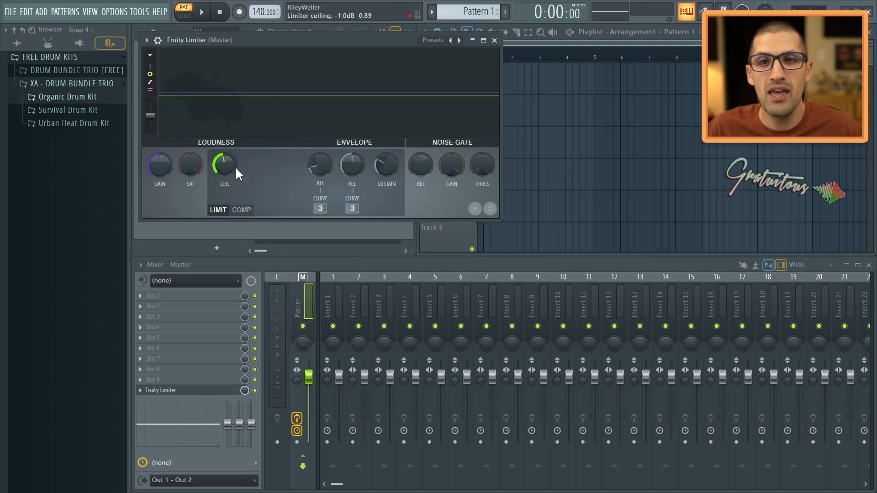
Review the Default template list in General settings, then close settings
left_click(495, 40)
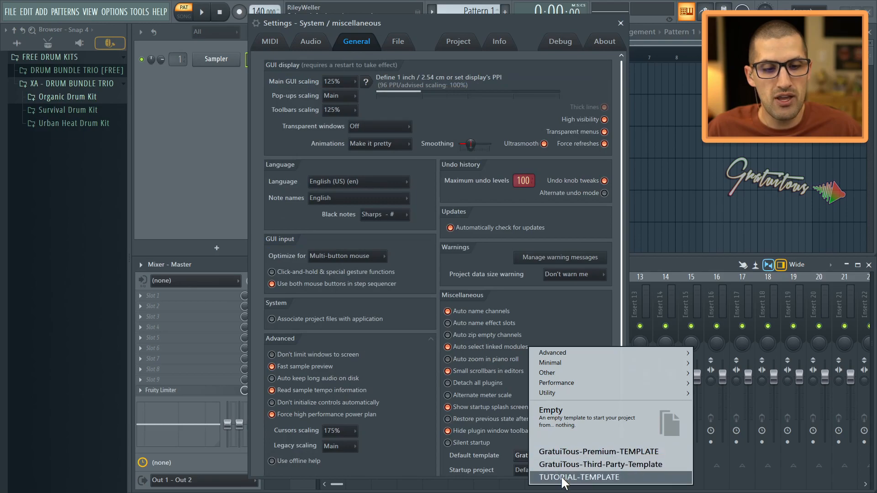
left_click(579, 477)
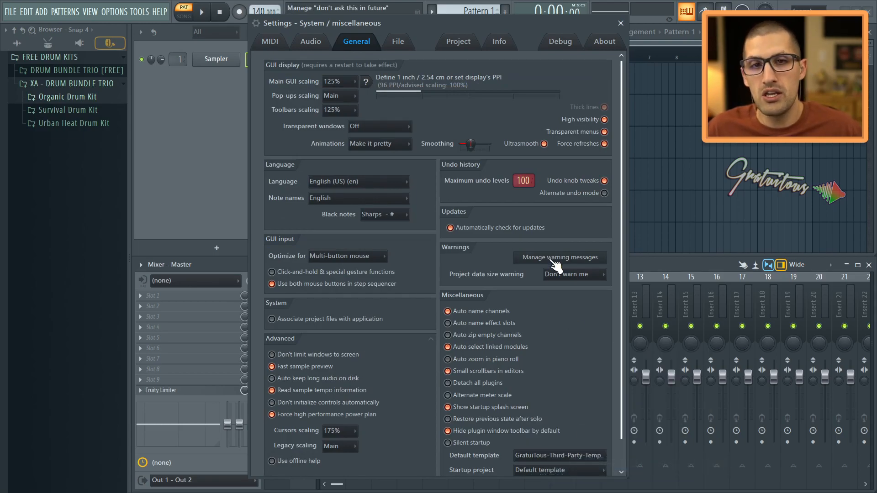
left_click(620, 23)
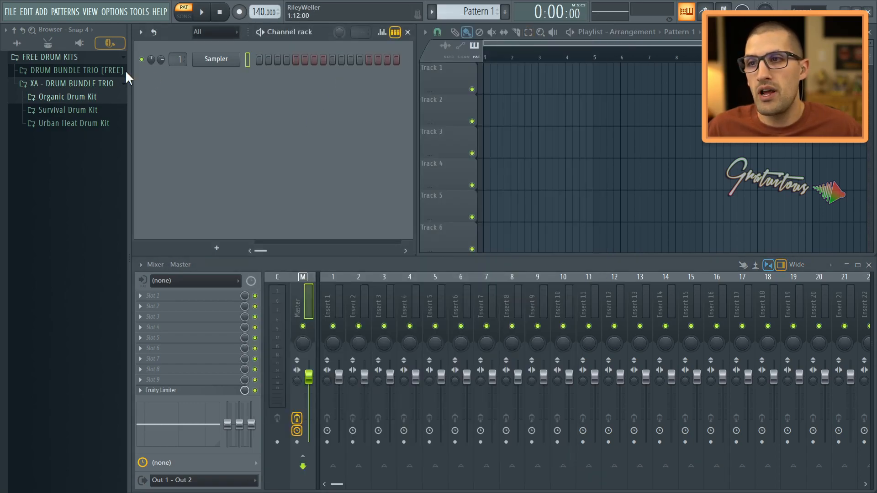
Open a GratuiTous-Premium-TEMPLATE project and view the REVERB 1 and EXCITER effect chains
left_click(10, 11)
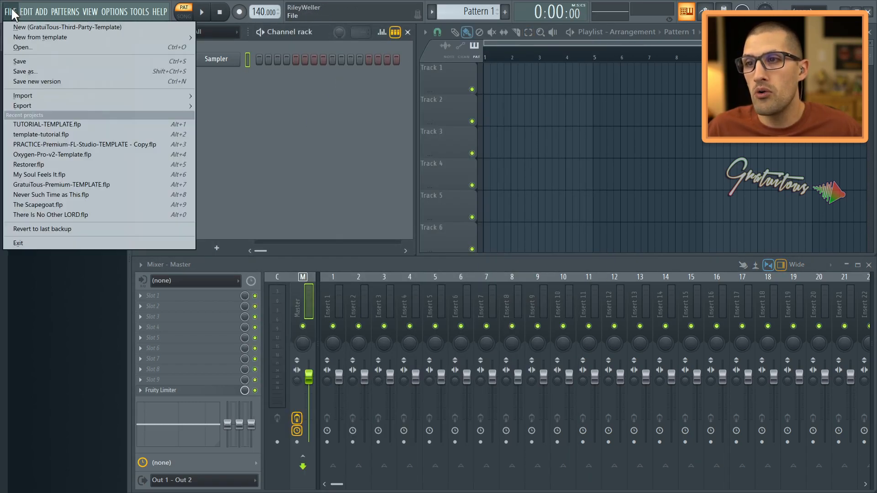
mouse_move(40, 37)
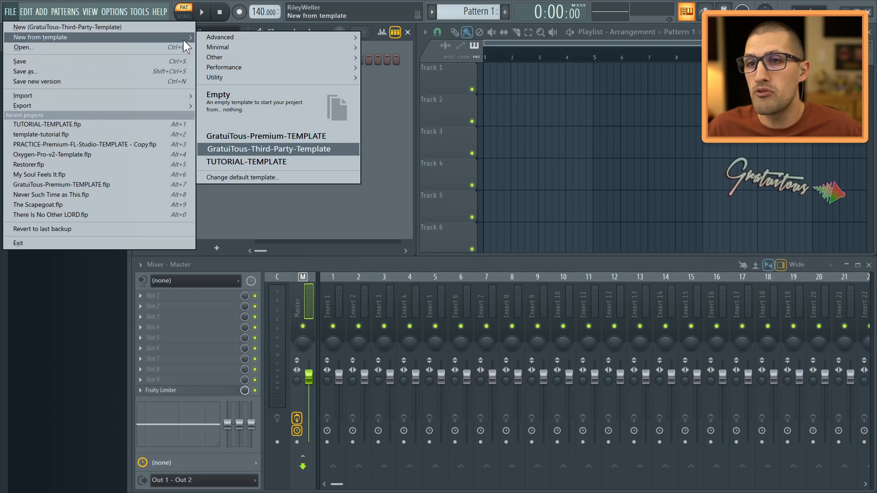
mouse_move(265, 136)
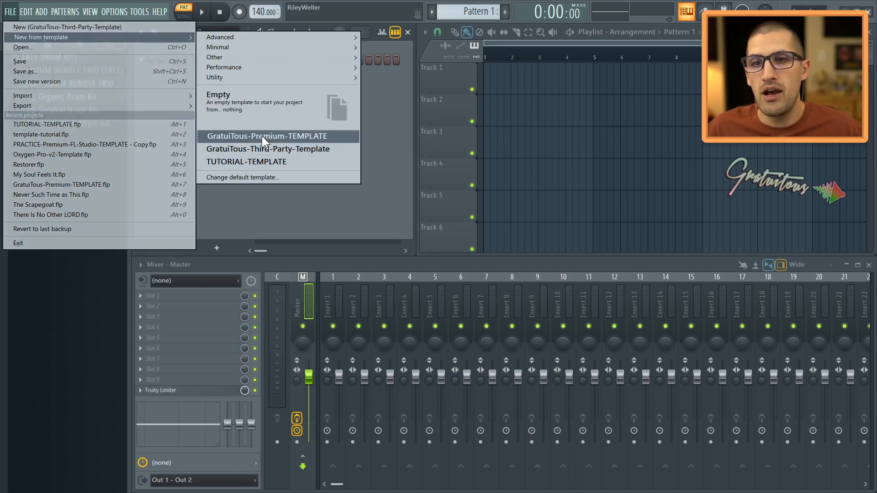
left_click(266, 136)
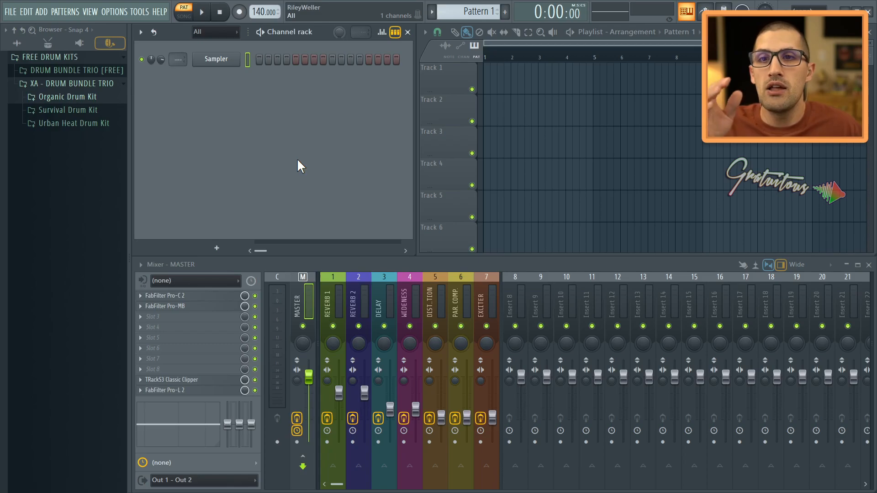
left_click(332, 302)
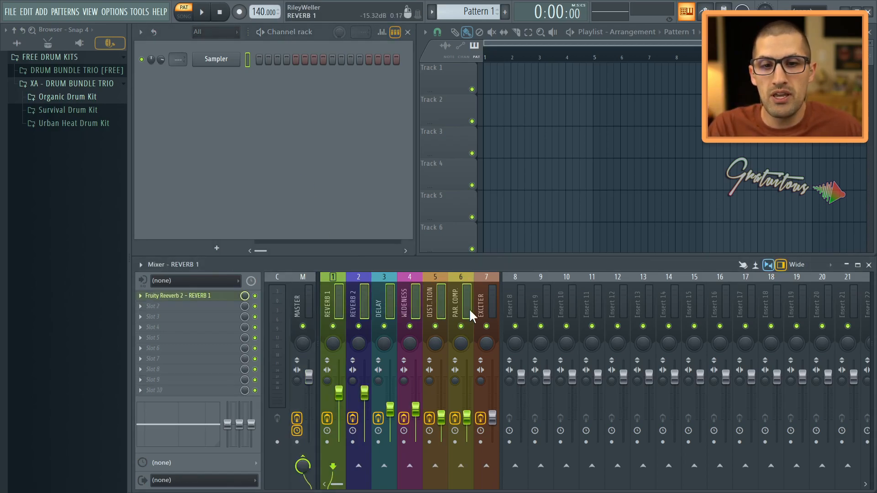
left_click(486, 302)
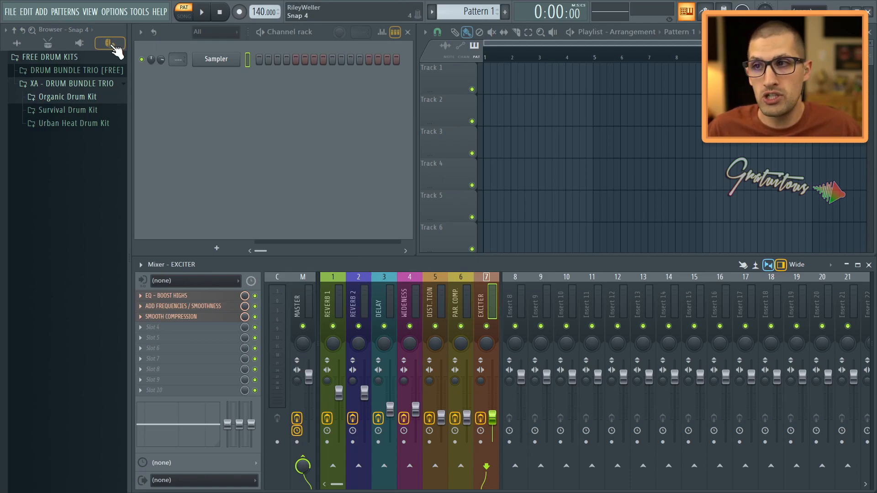
left_click(10, 11)
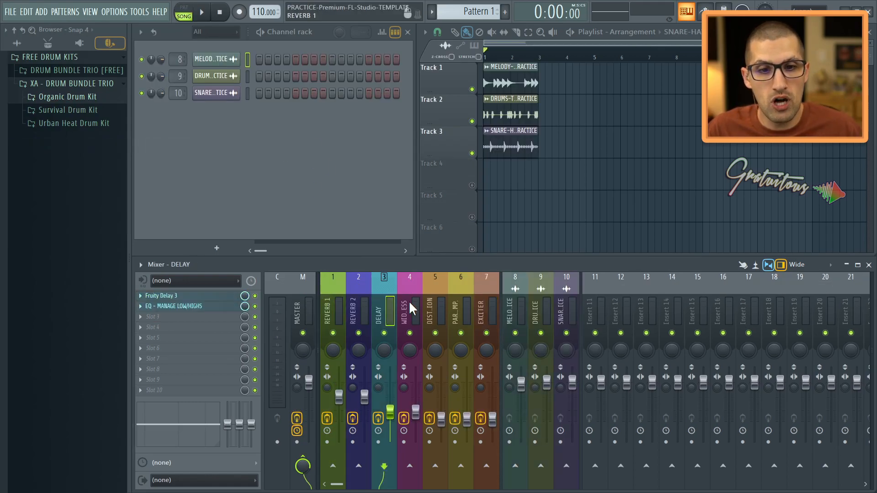
Review the EXCITER track, then lower the MELODY track's DISTORTION send to 60%
left_click(486, 311)
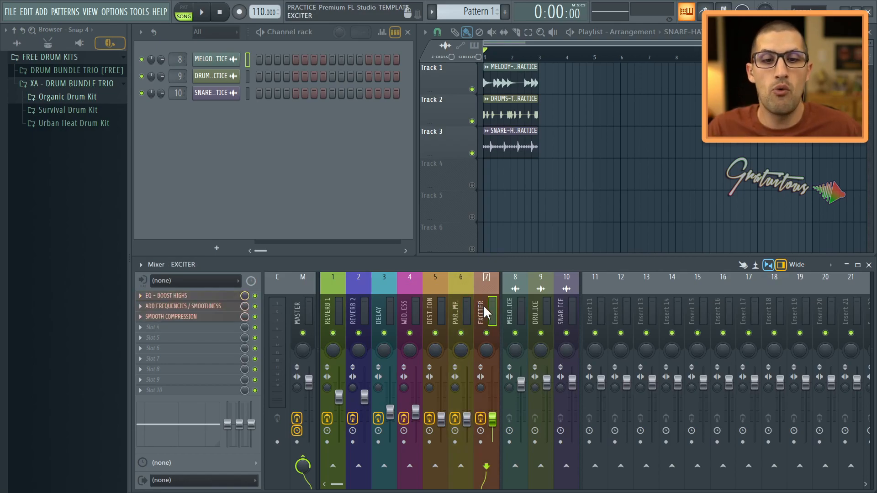
left_click(460, 309)
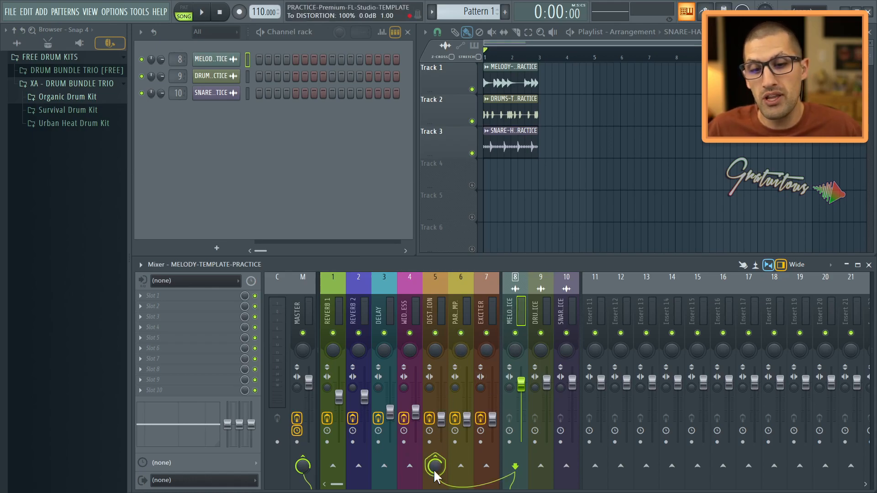
left_click_drag(435, 465, 435, 478)
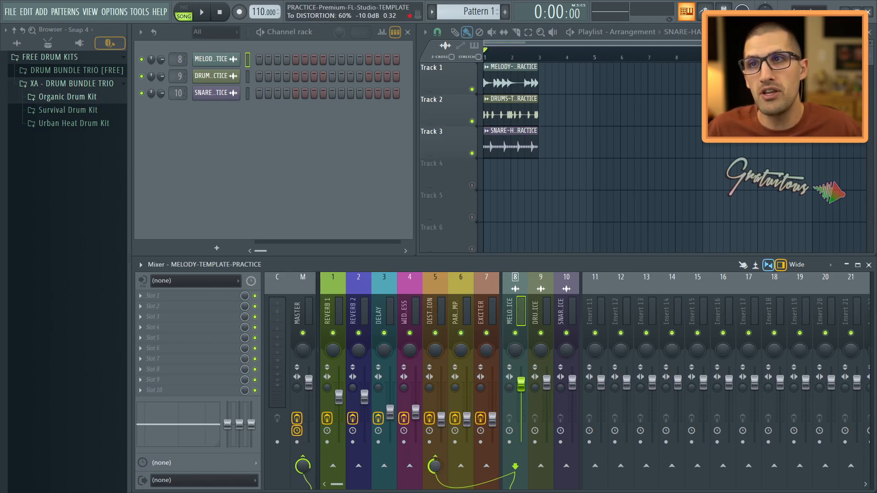